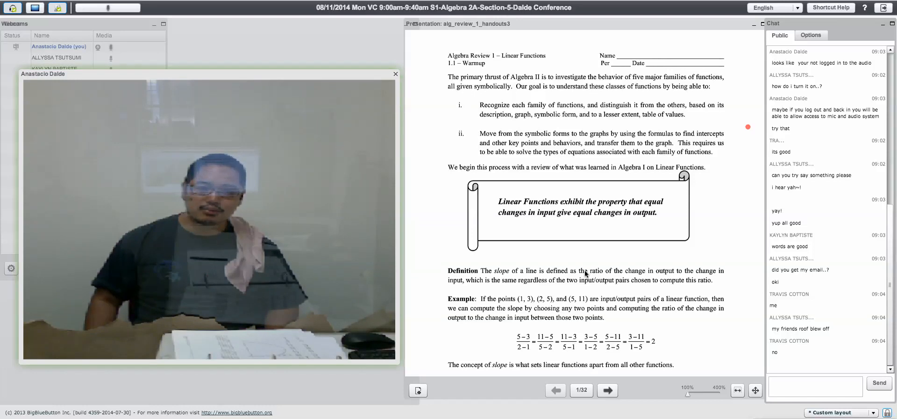
pyautogui.scroll(-3)
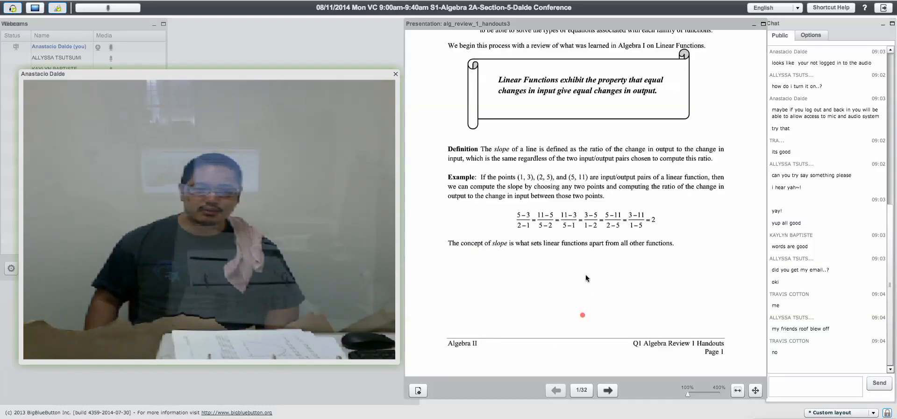
pyautogui.scroll(3)
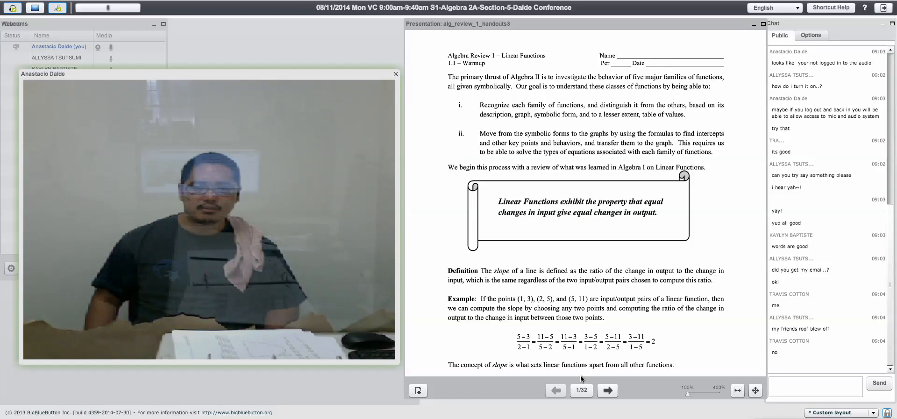